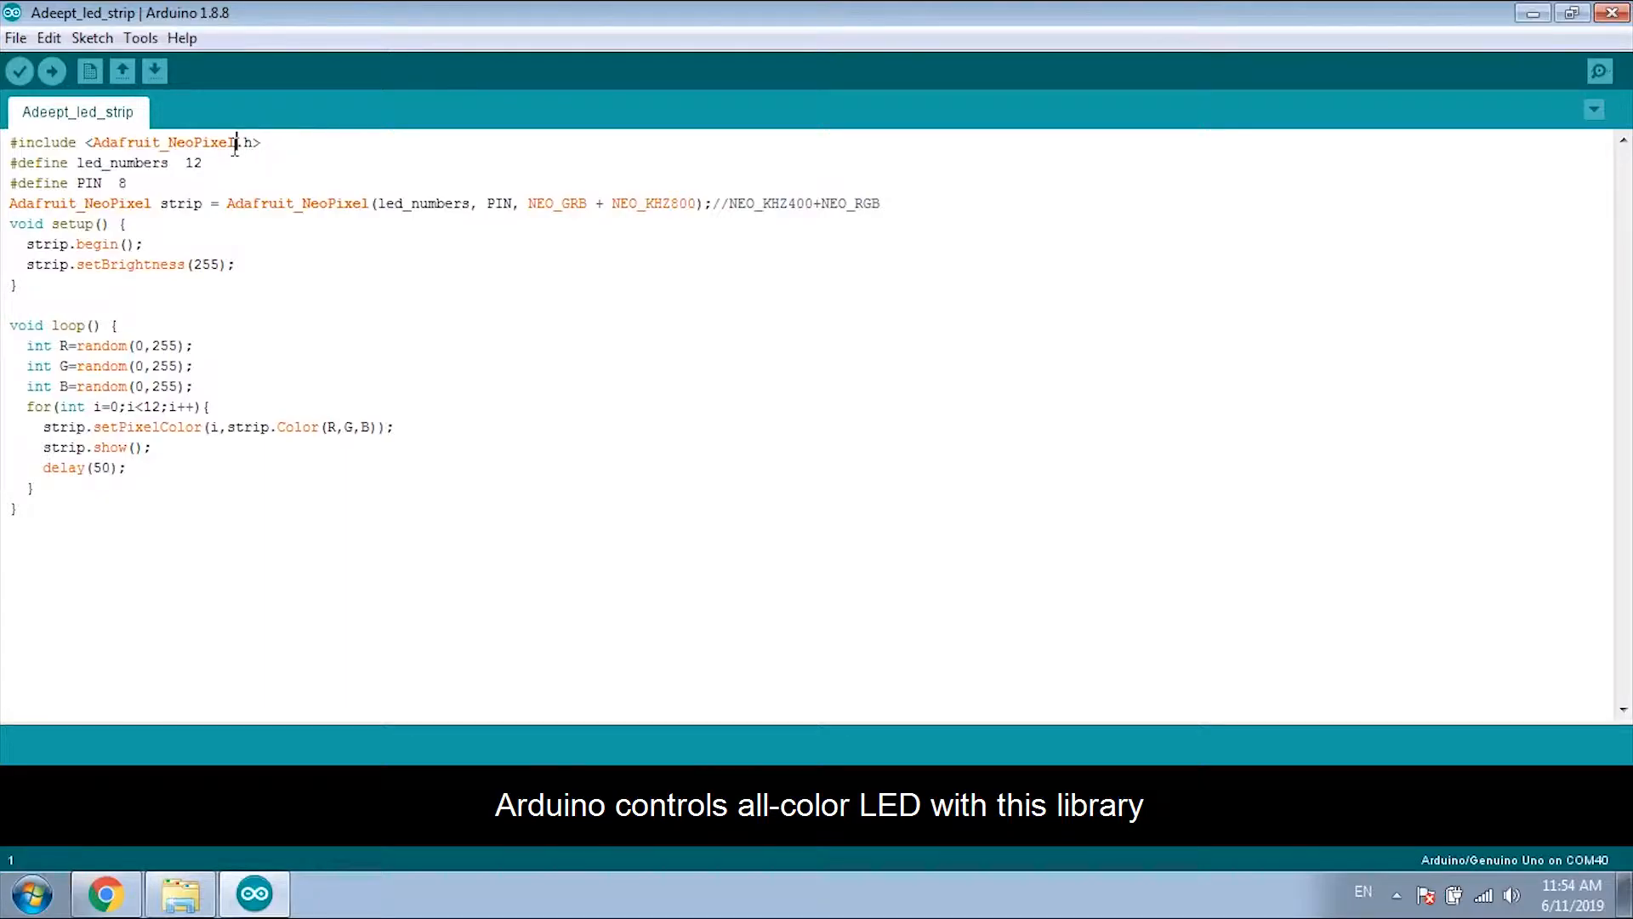
# Select the Adafruit_NeoPixel name in the include line and open the Sketch menu.
pyautogui.doubleClick(162, 143)
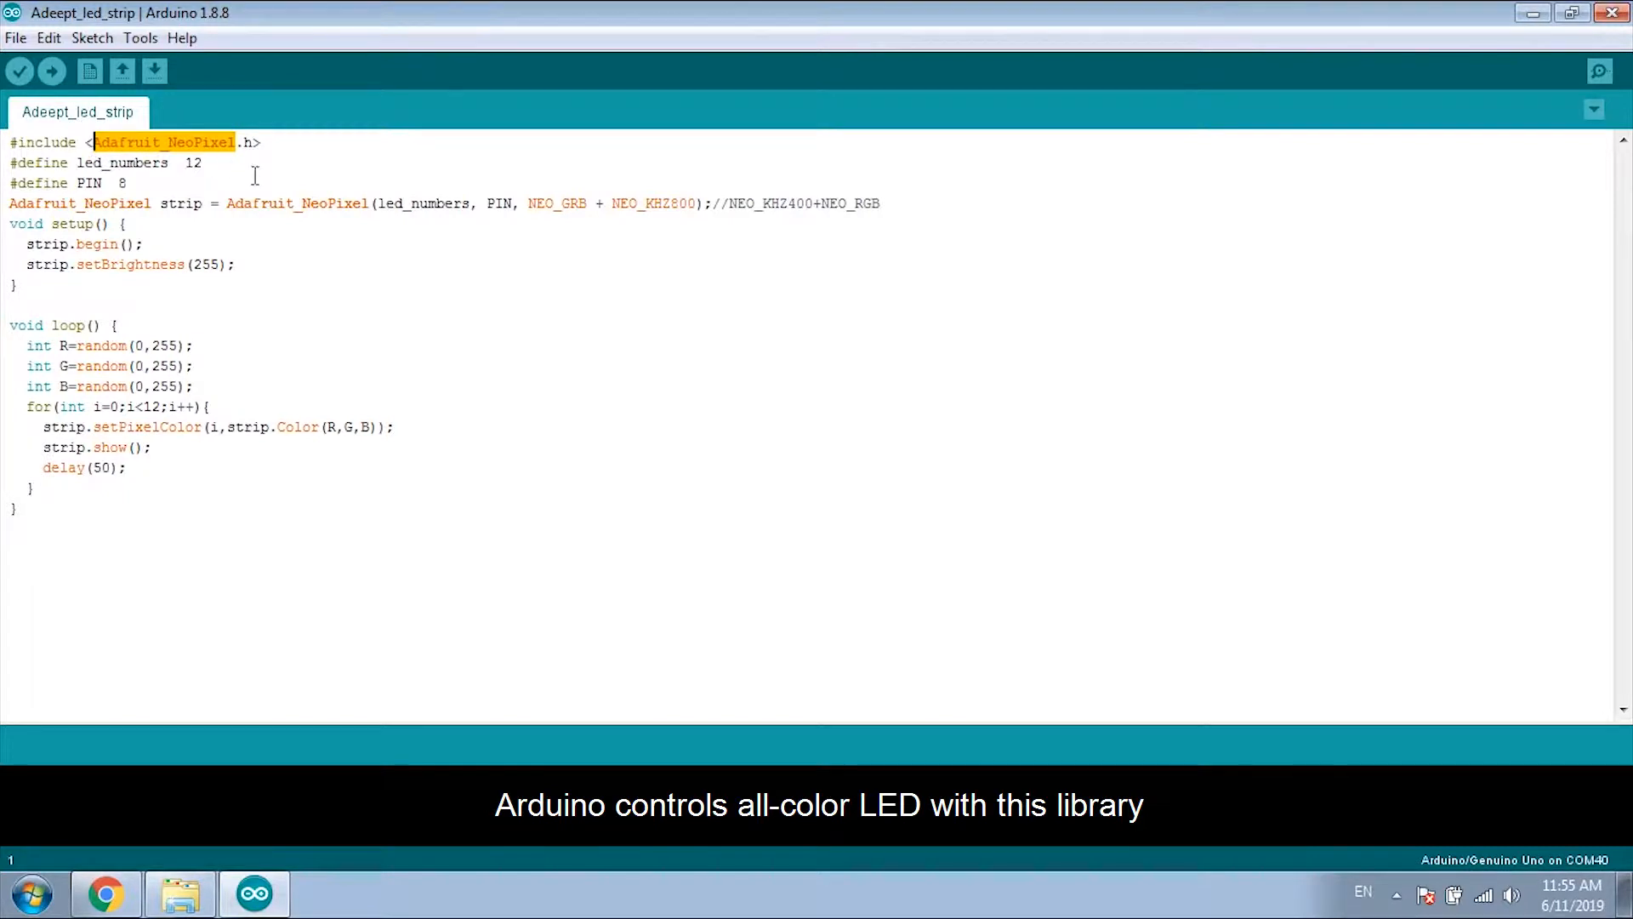
pyautogui.click(92, 37)
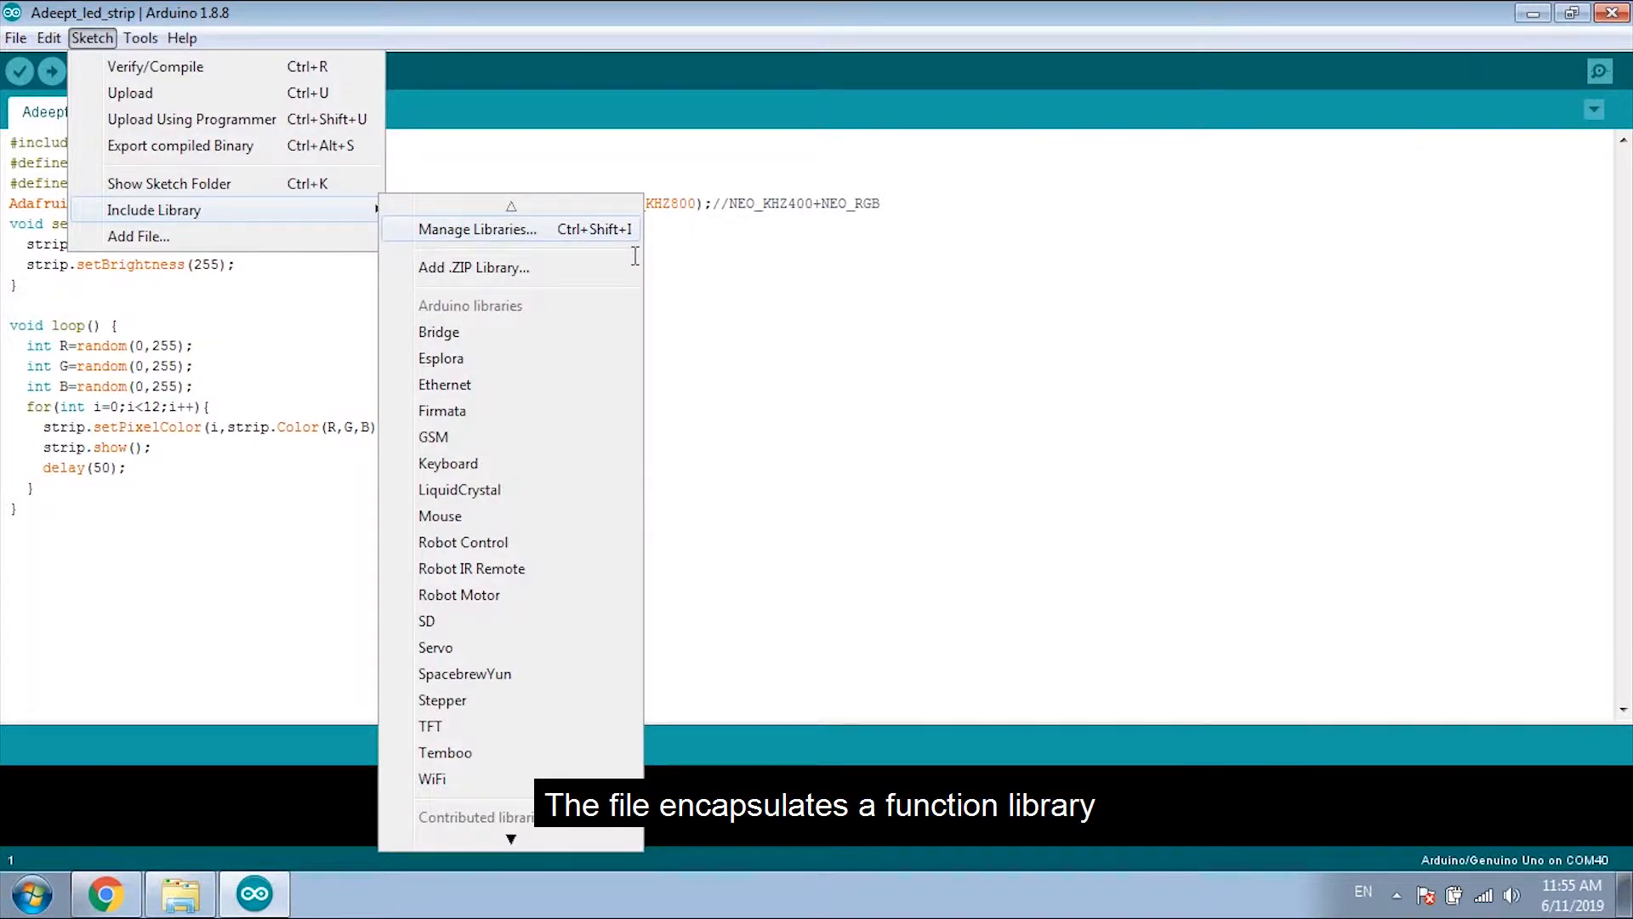
# Choose Manage Libraries... from the Include Library submenu.
pyautogui.click(478, 228)
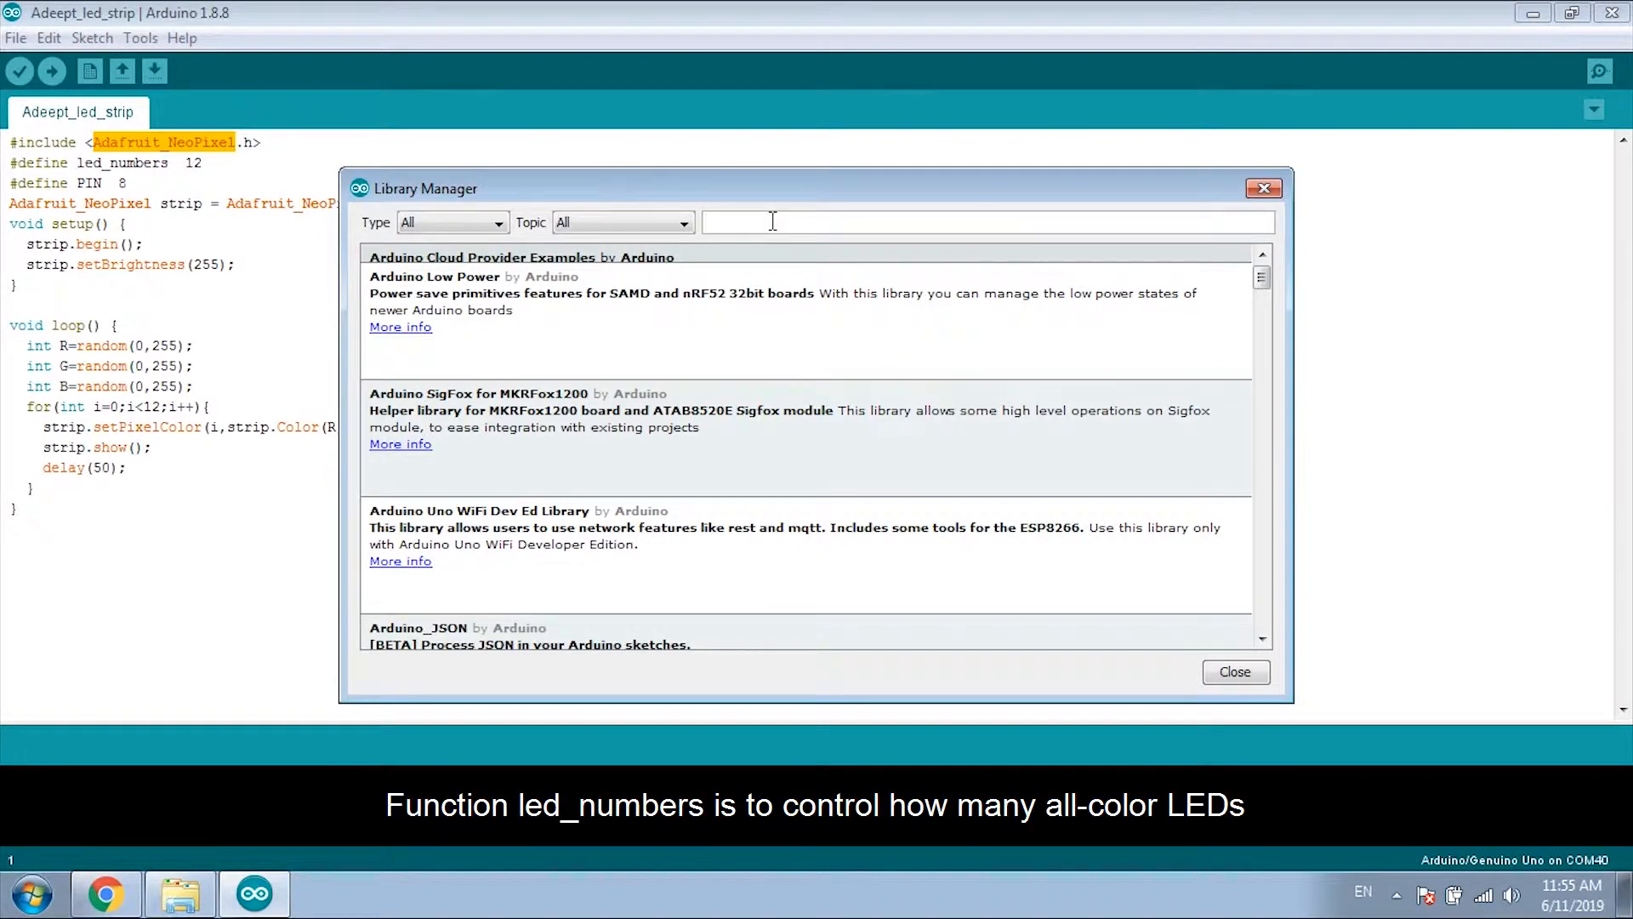
# Search 'Adafruit_NeoPixel' and confirm Adafruit NeoPixel 1.2.2 is marked installed.
pyautogui.write('Adafruit_NeoPixel')
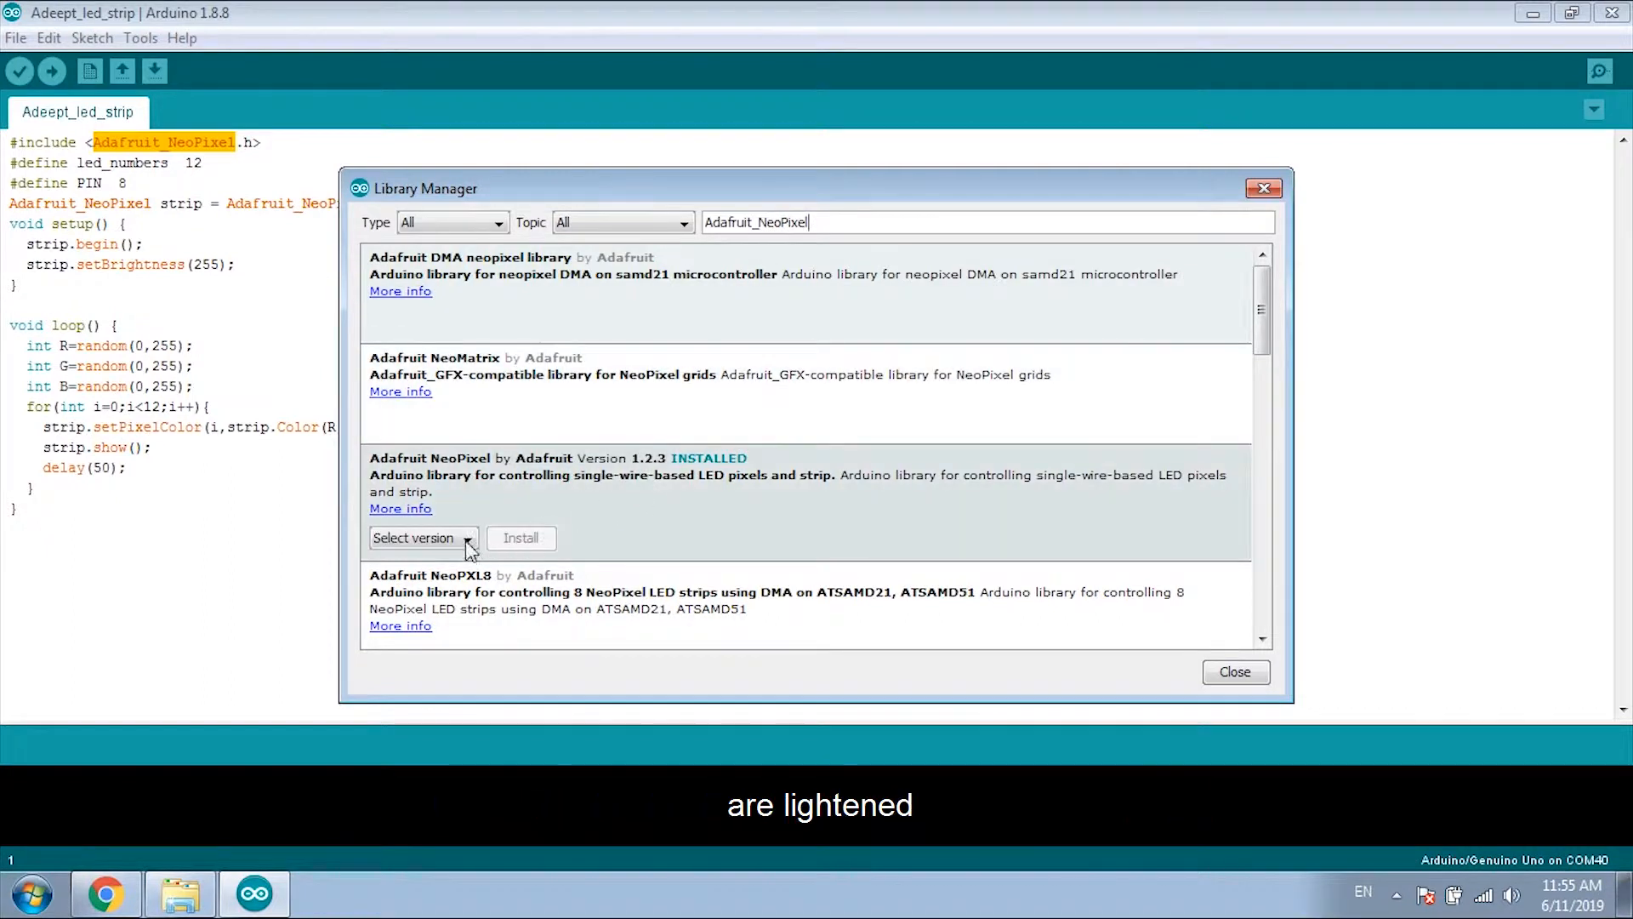
pyautogui.click(520, 539)
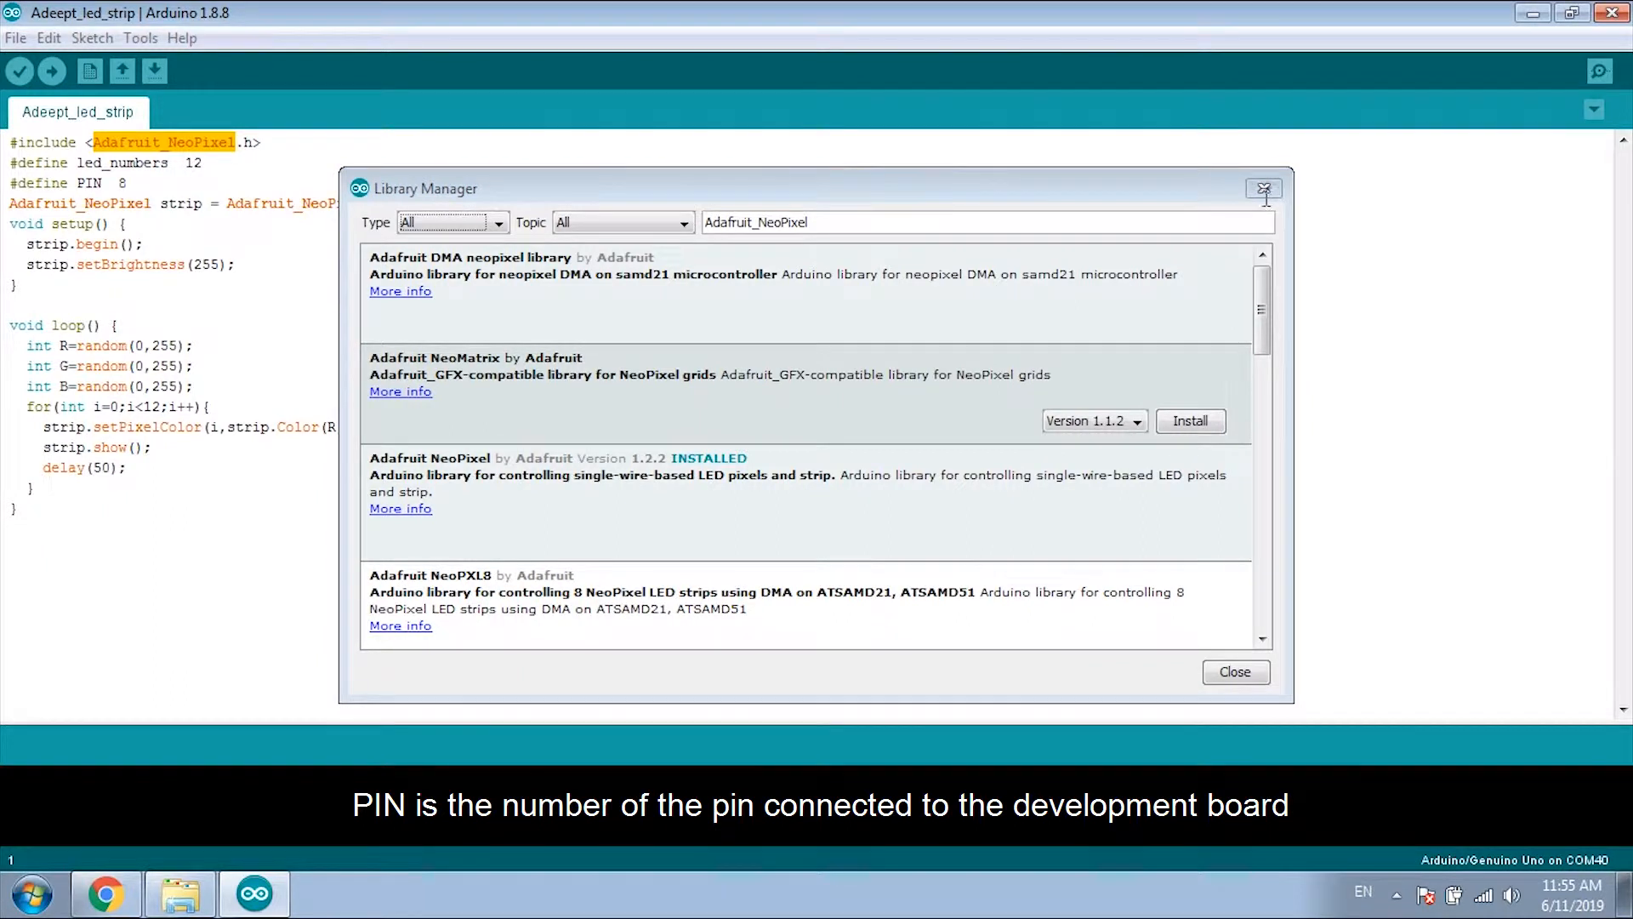
# Close the Library Manager window to return to the Adeept_led_strip sketch.
pyautogui.click(1235, 672)
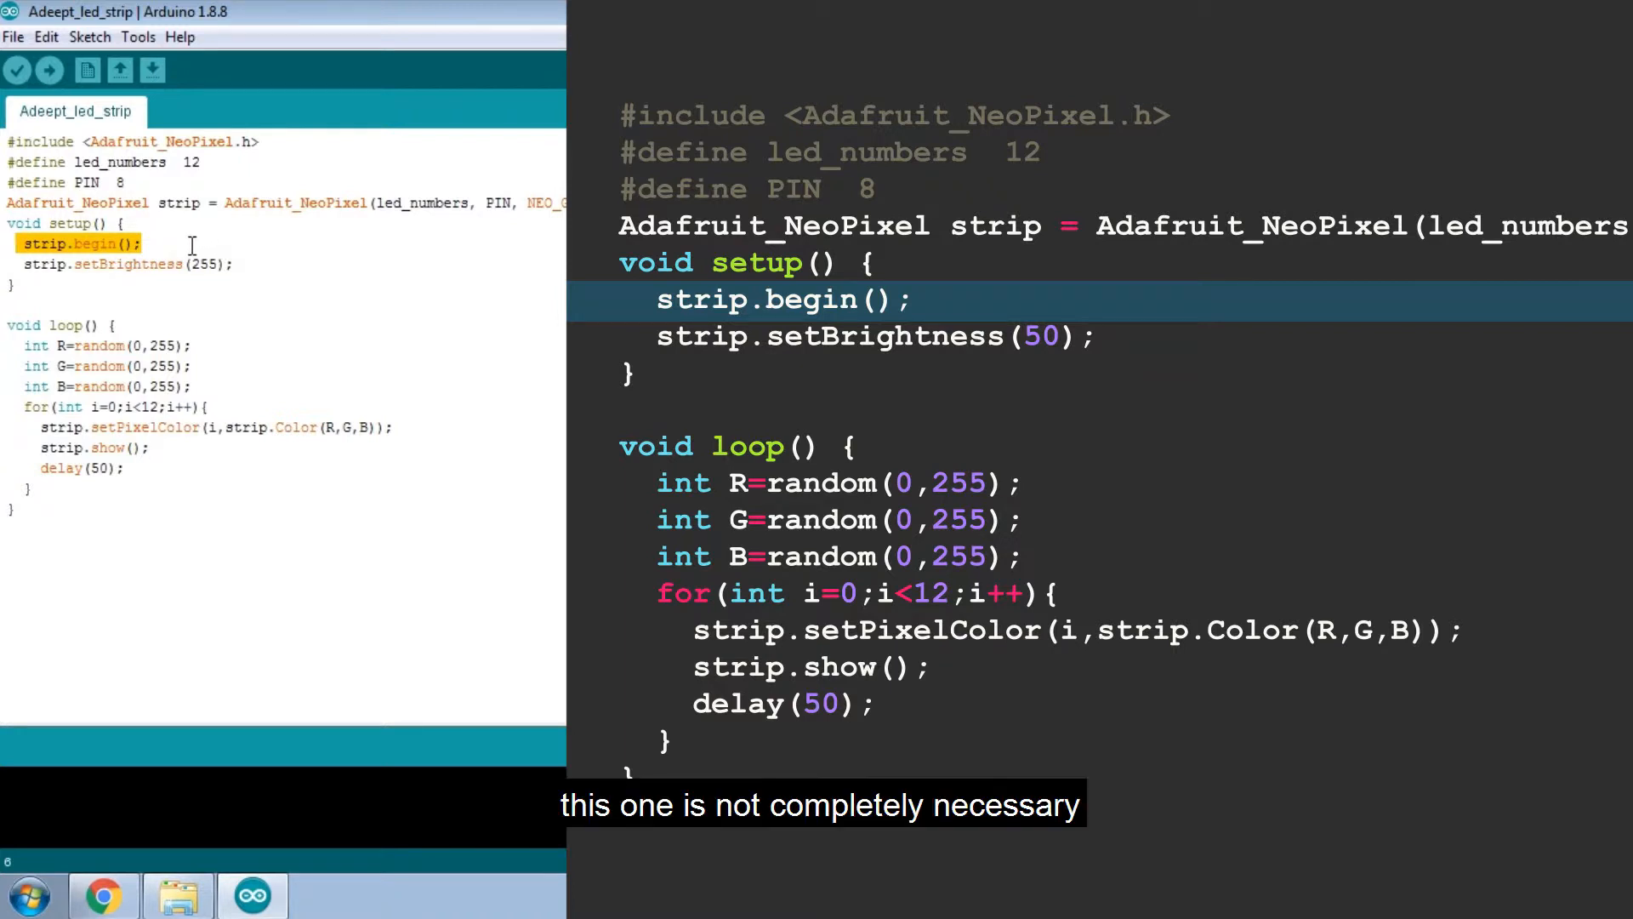
# Change strip.setBrightness from 255 to 100 in setup.
pyautogui.click(125, 264)
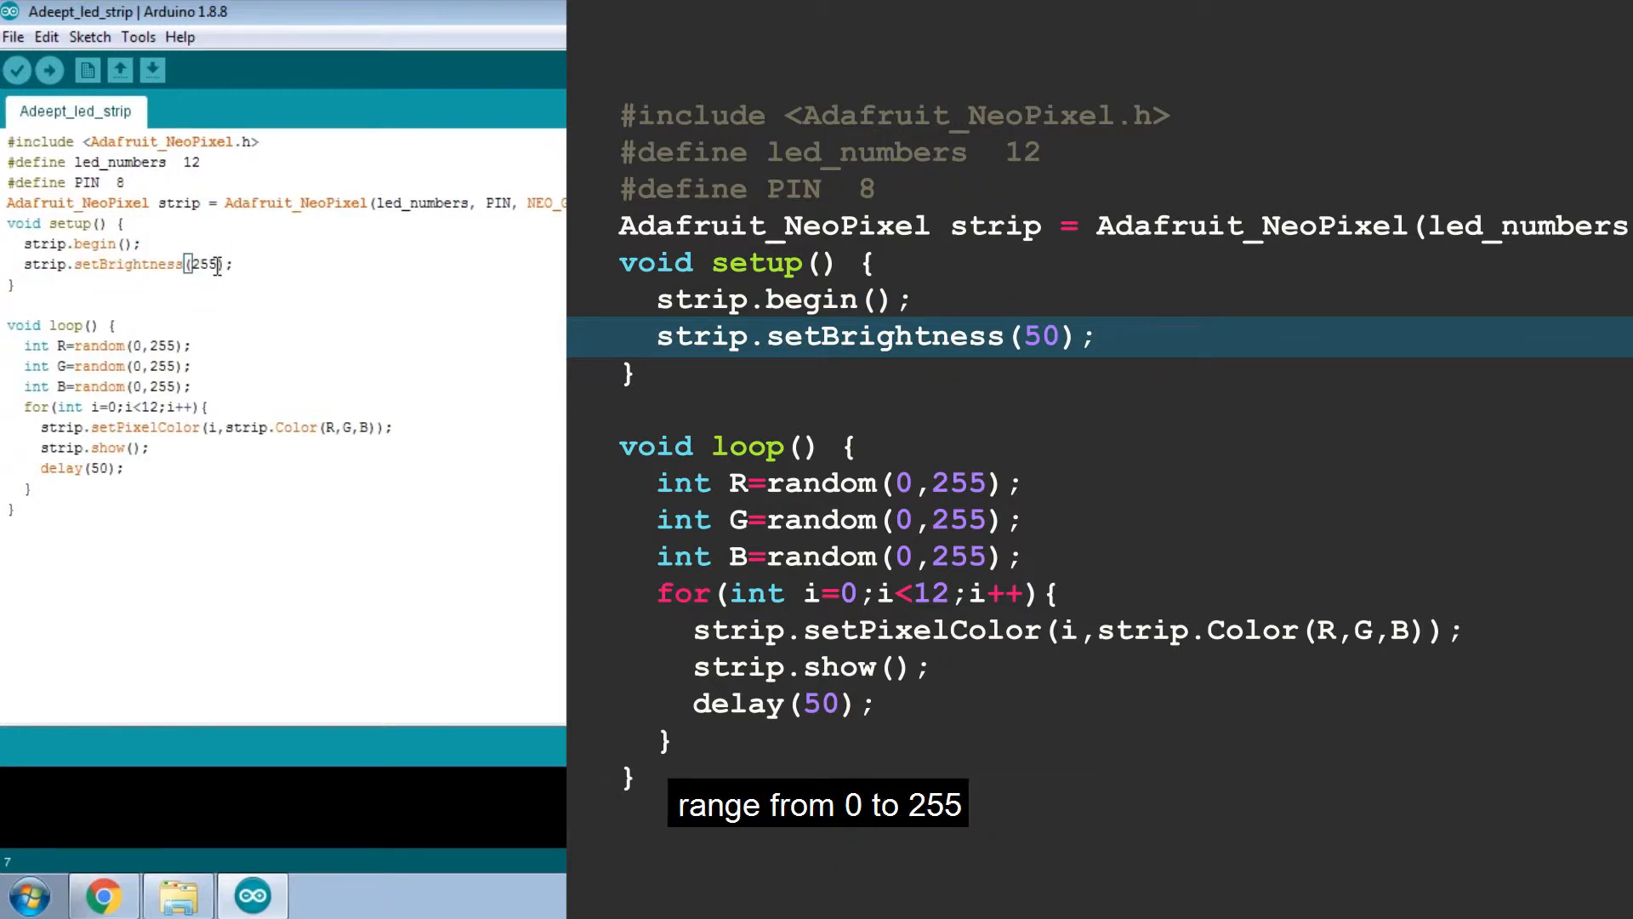
pyautogui.doubleClick(207, 264)
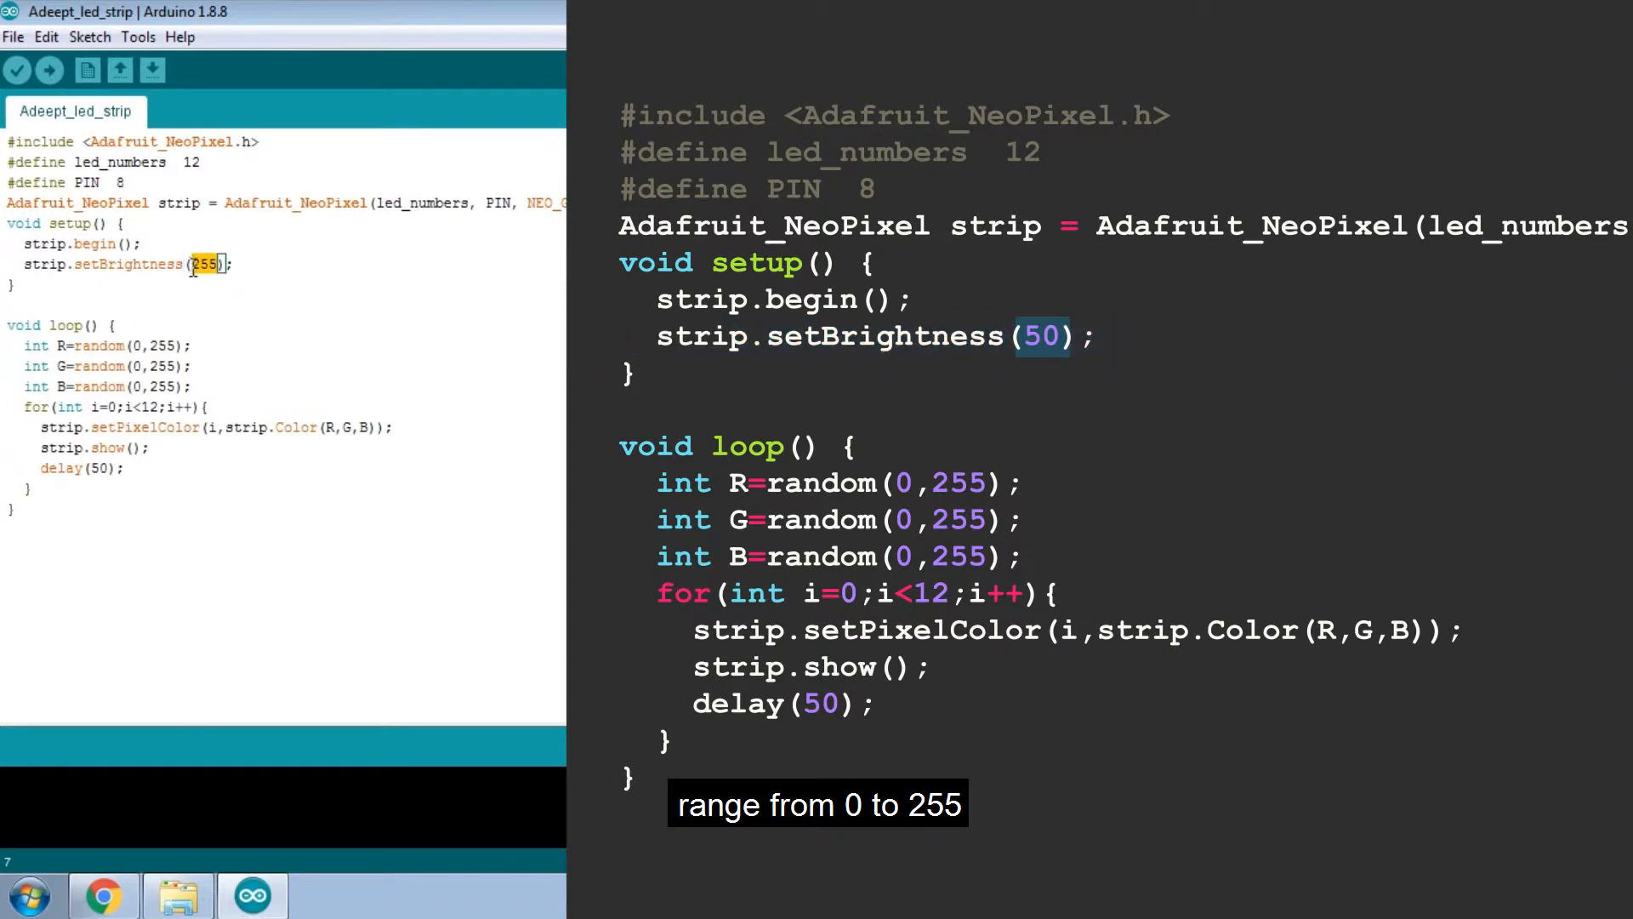
pyautogui.write('100')
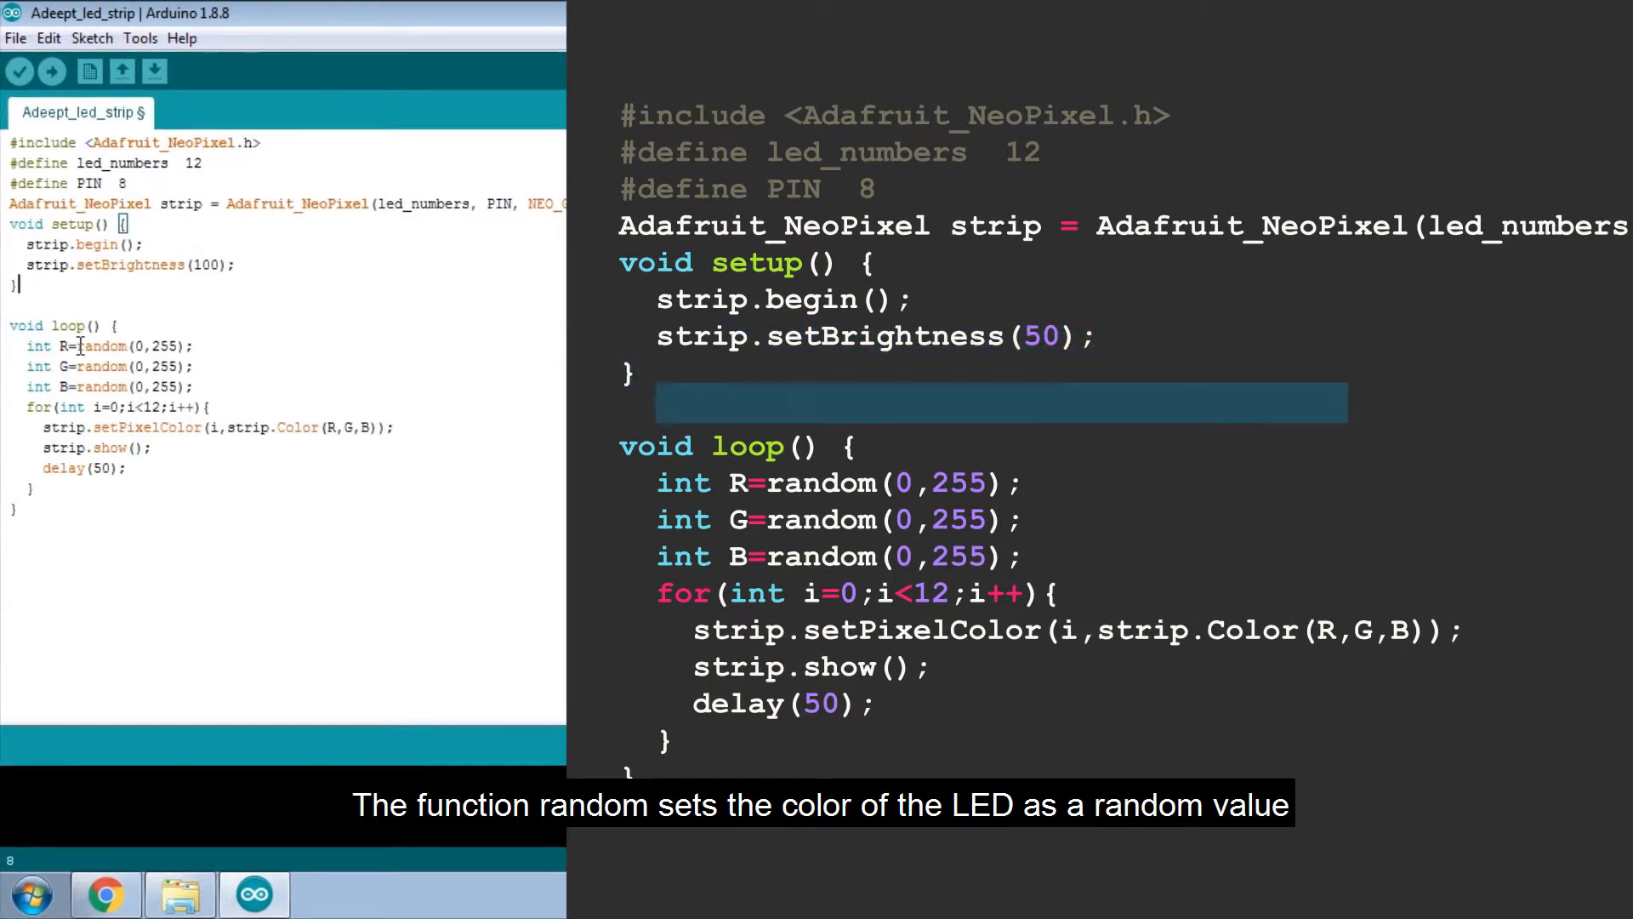
pyautogui.doubleClick(102, 346)
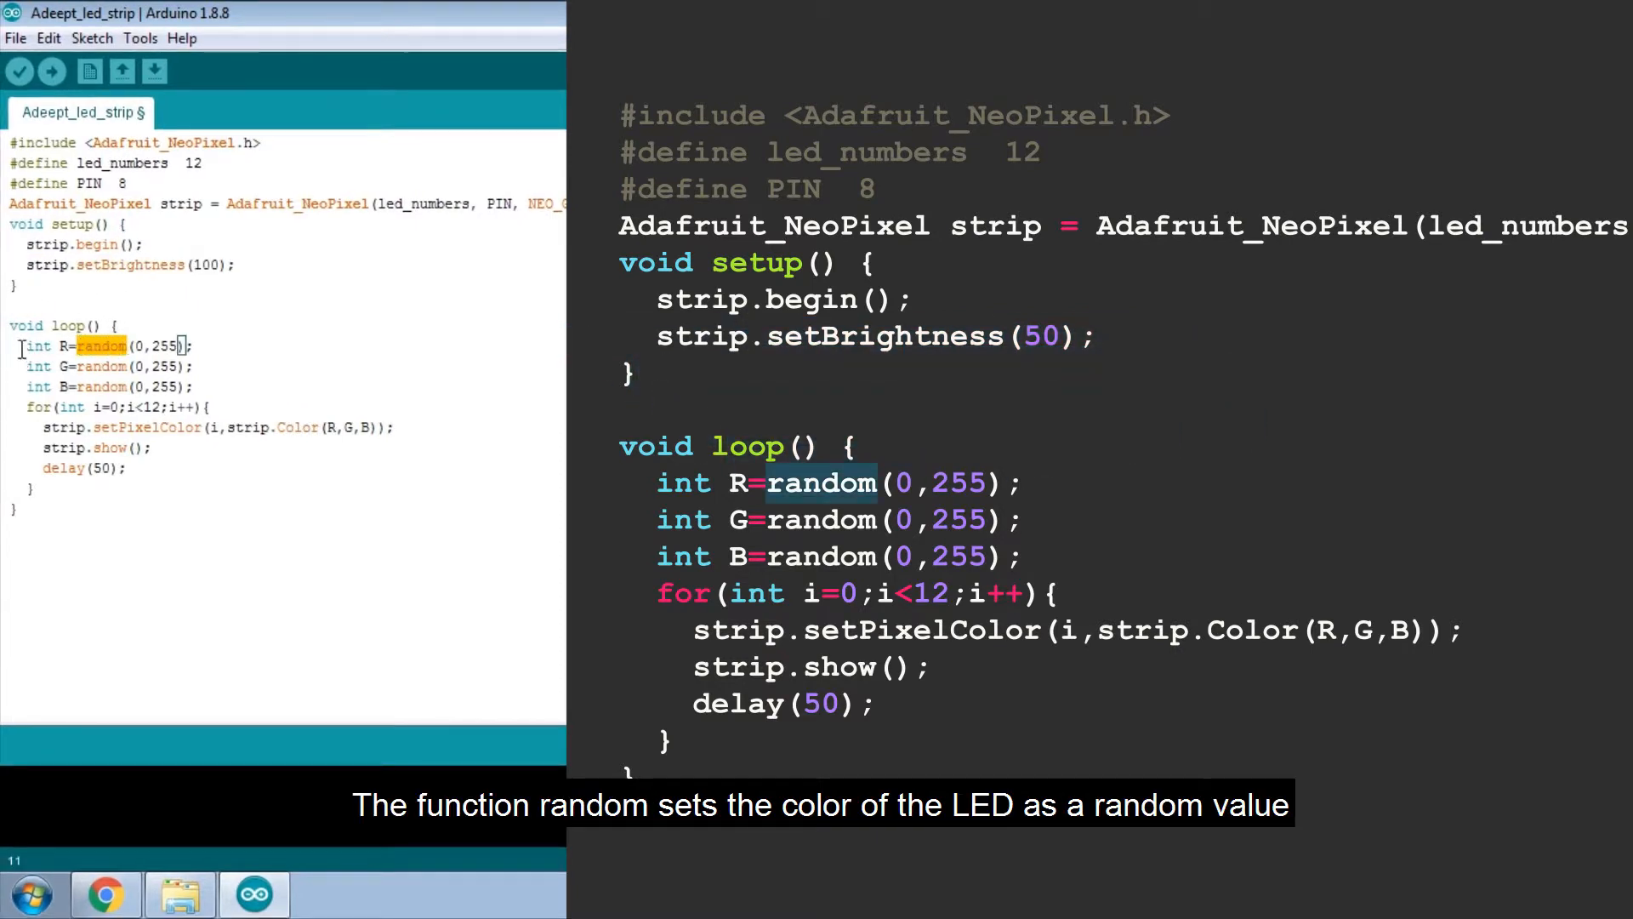
pyautogui.moveTo(19, 346); pyautogui.dragTo(193, 386)
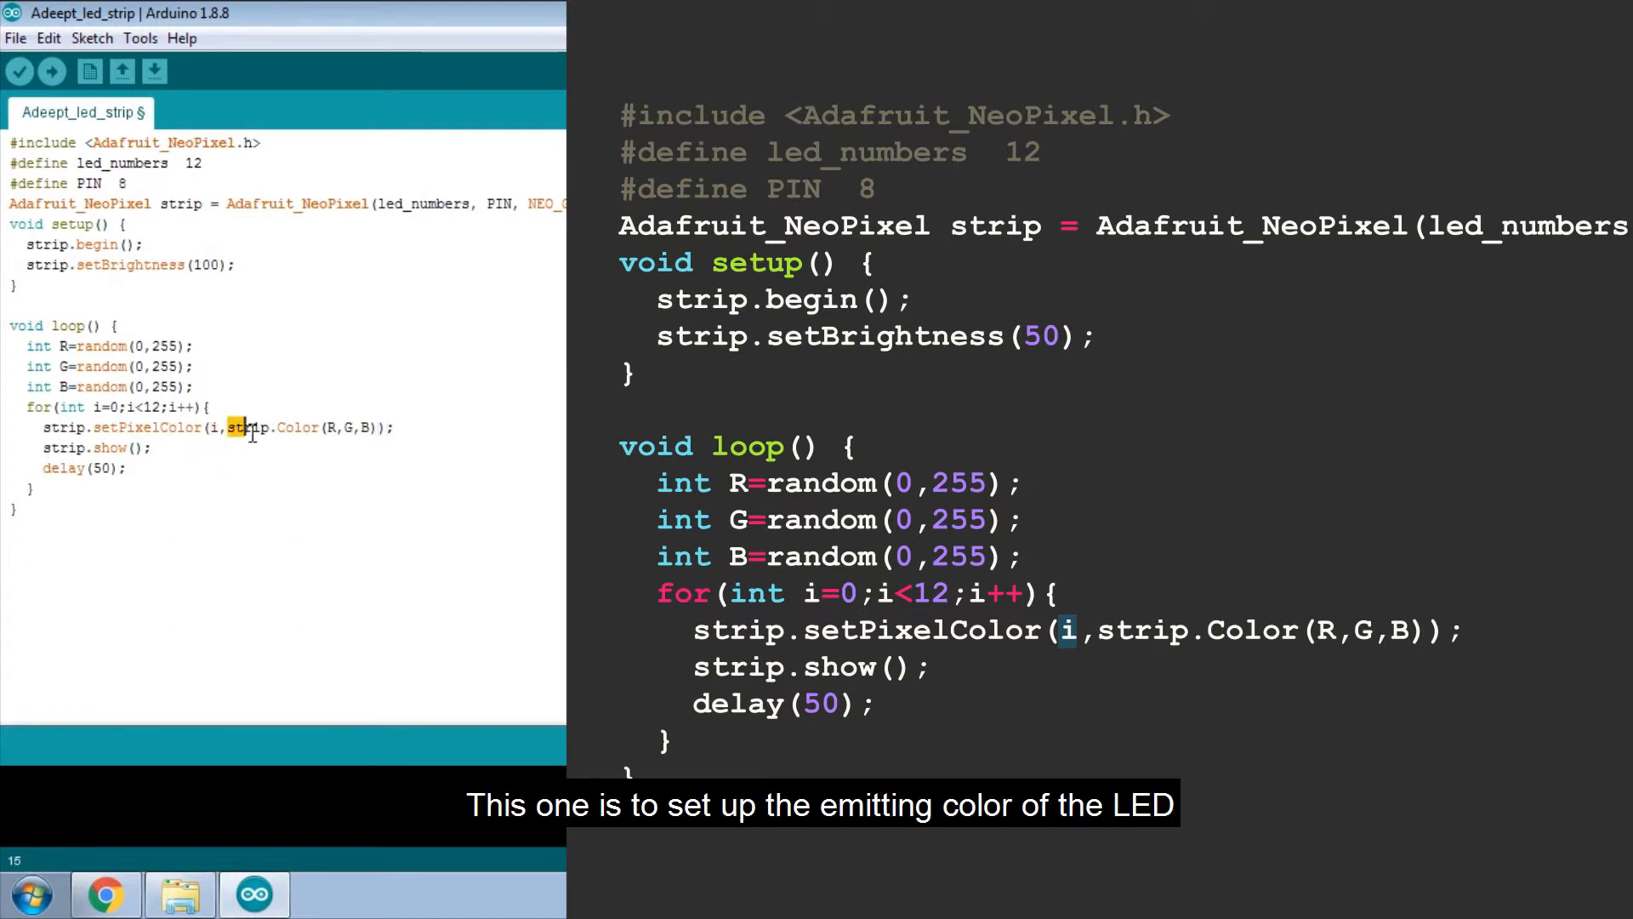
pyautogui.moveTo(240, 427); pyautogui.dragTo(370, 427)
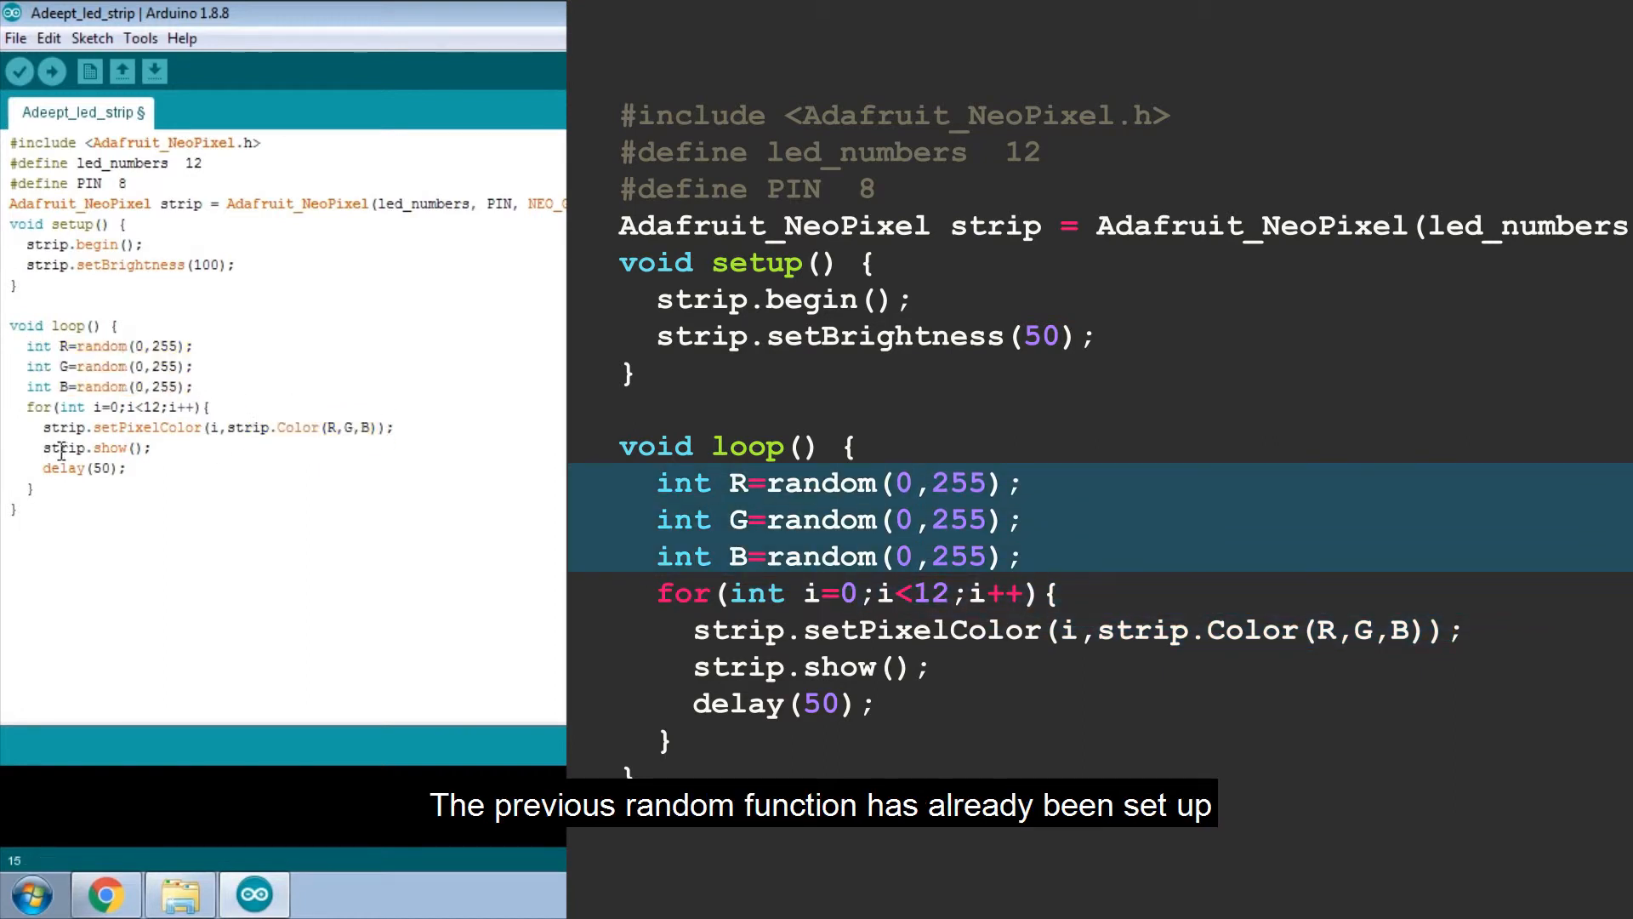
pyautogui.doubleClick(84, 448)
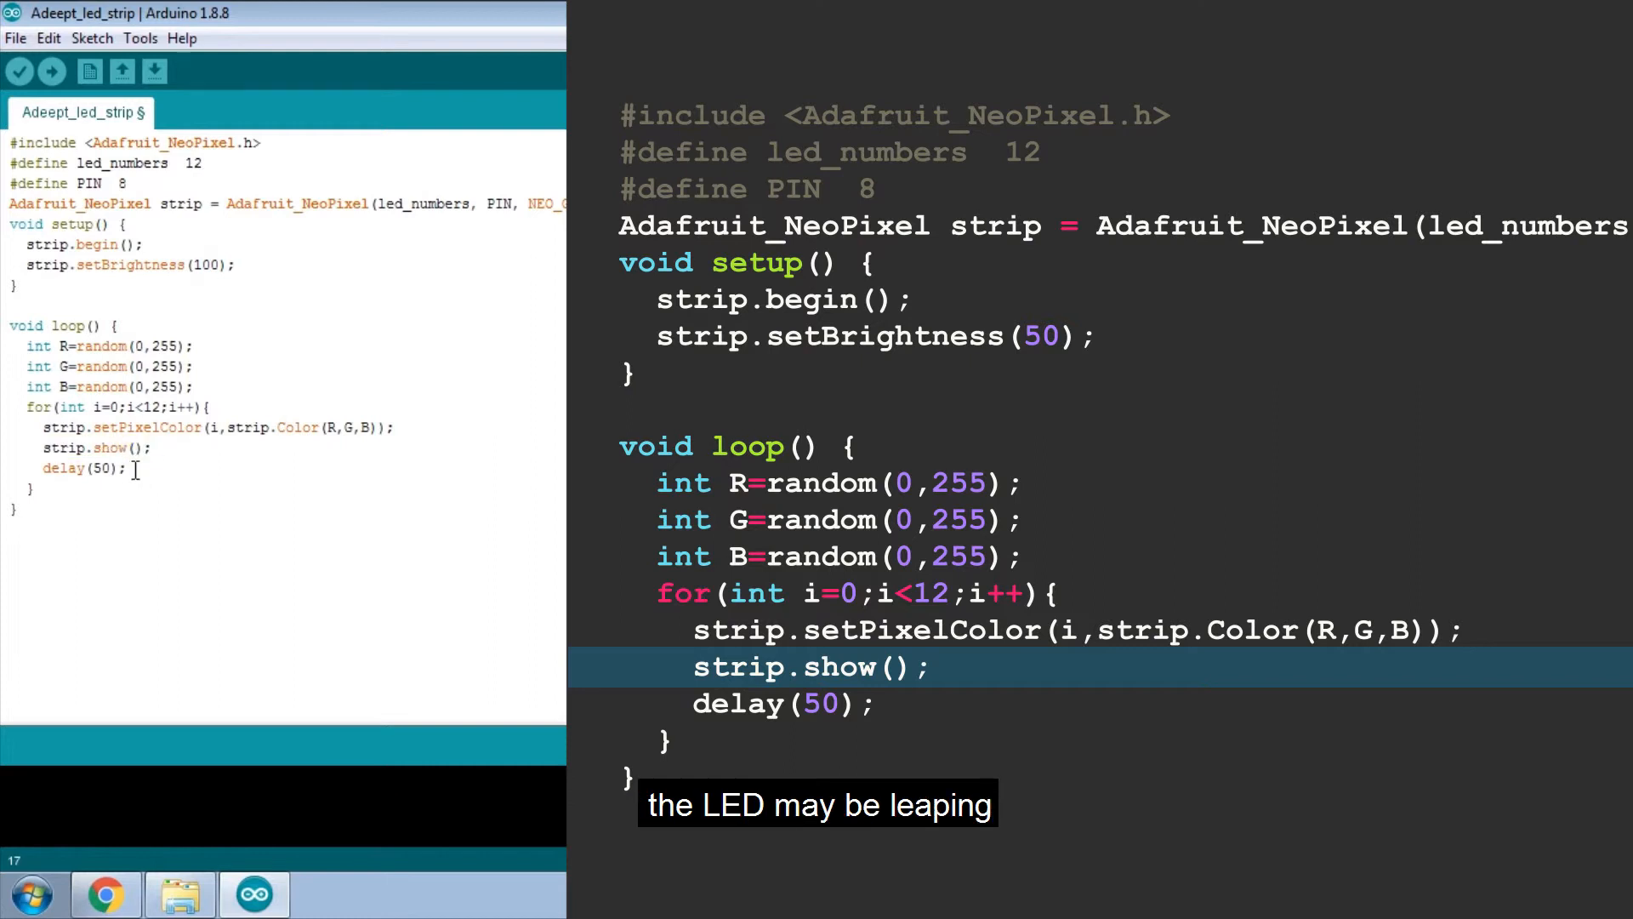
pyautogui.doubleClick(83, 468)
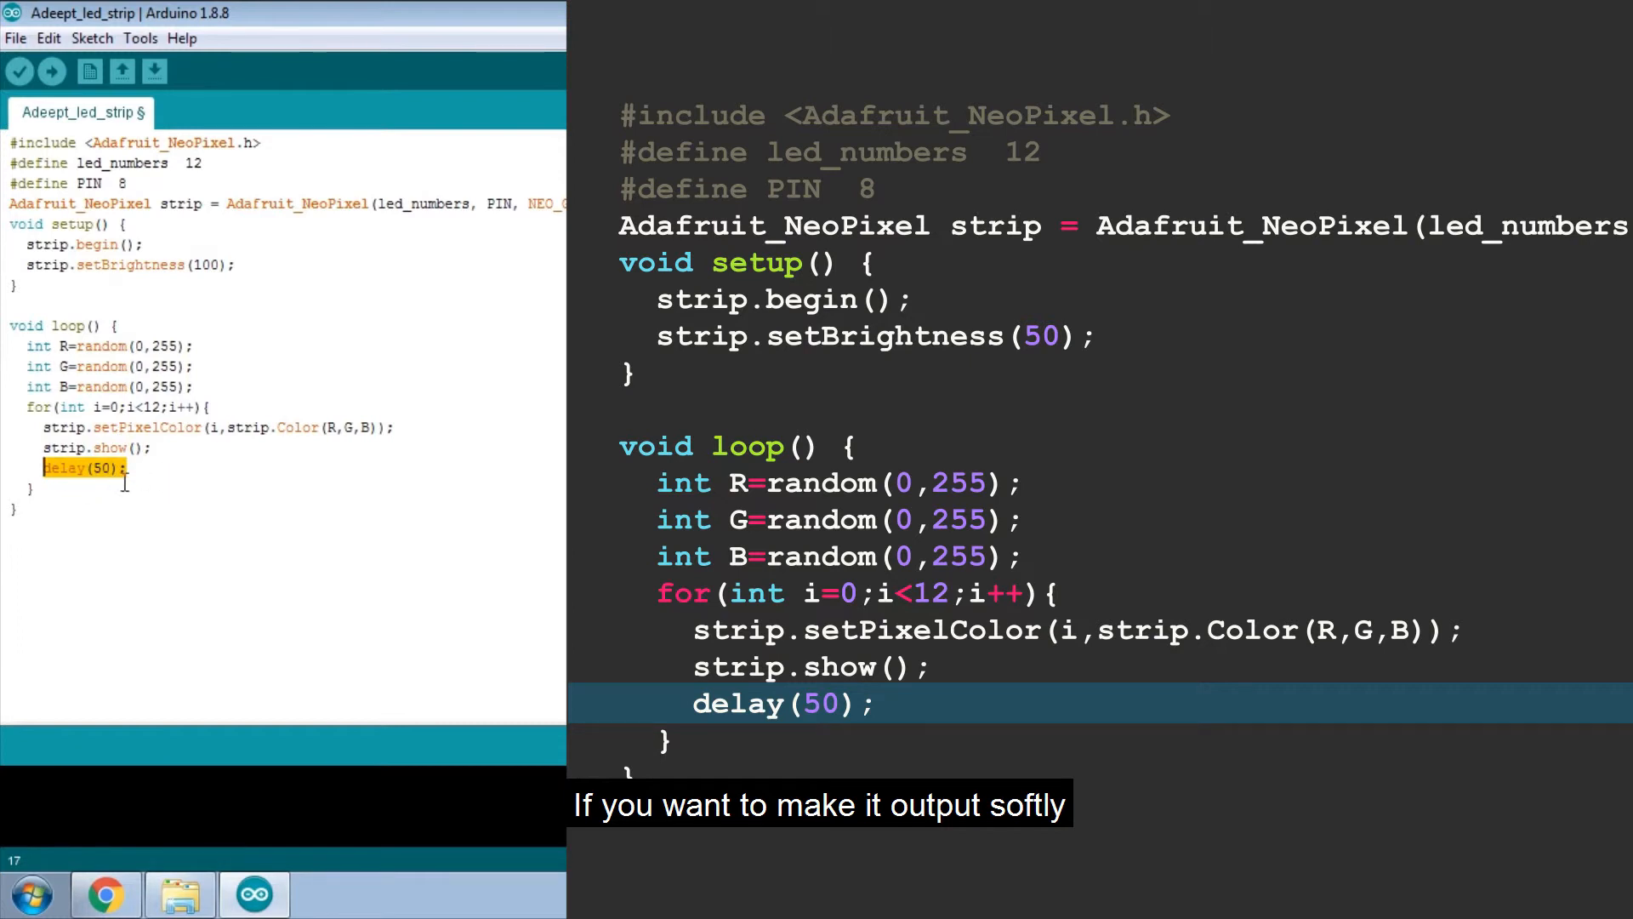
pyautogui.click(98, 468)
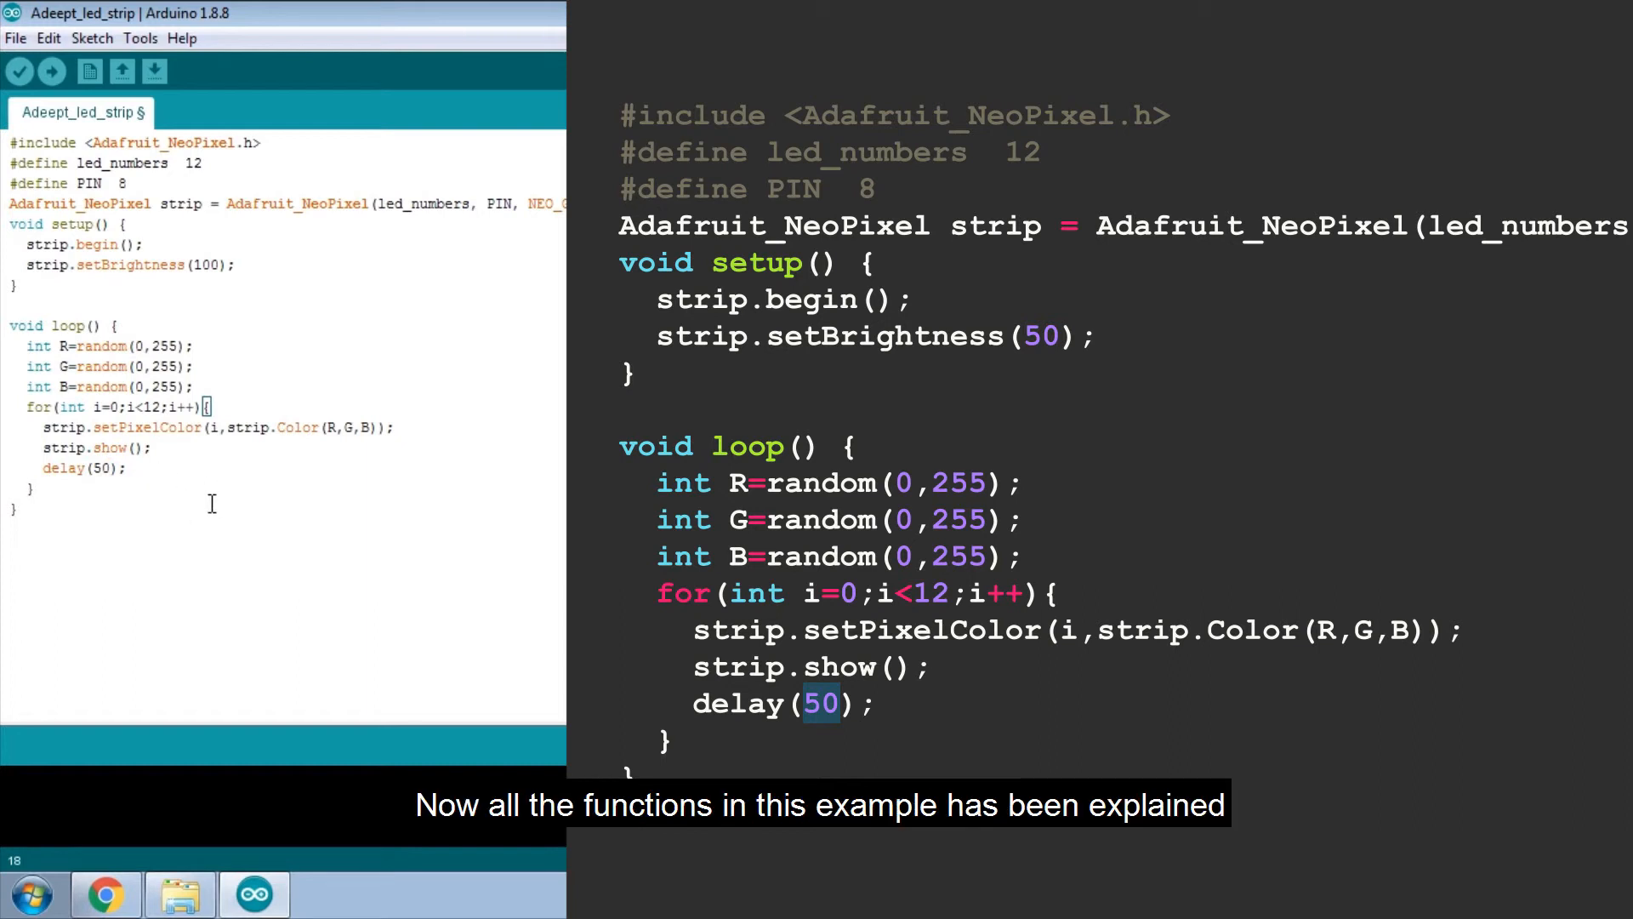
pyautogui.moveTo(189, 525)
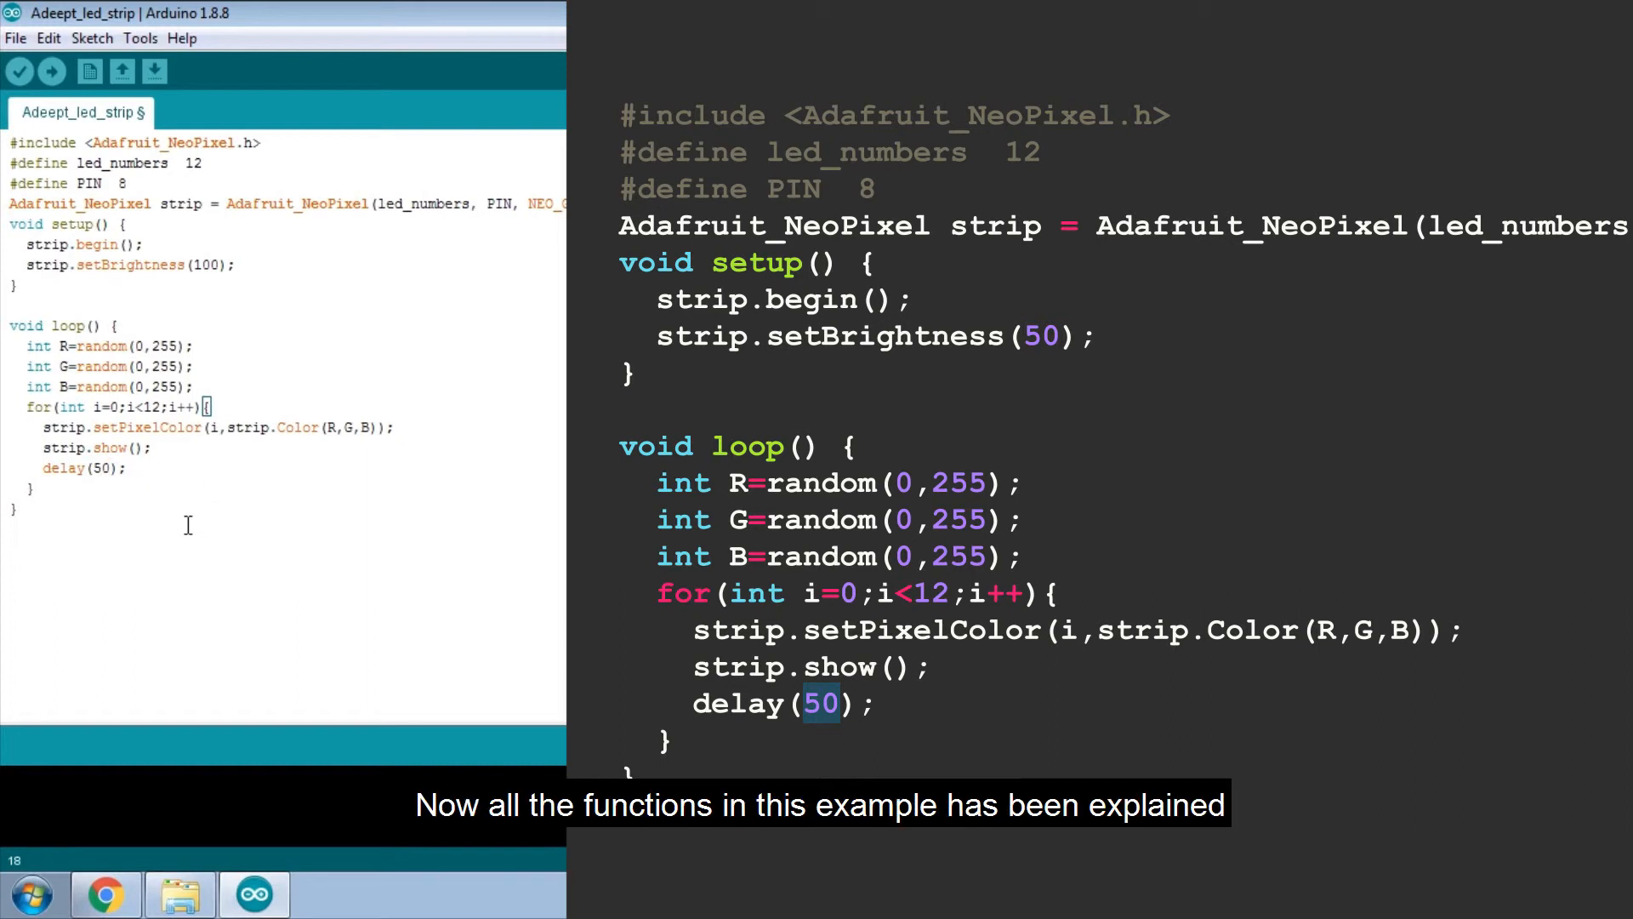